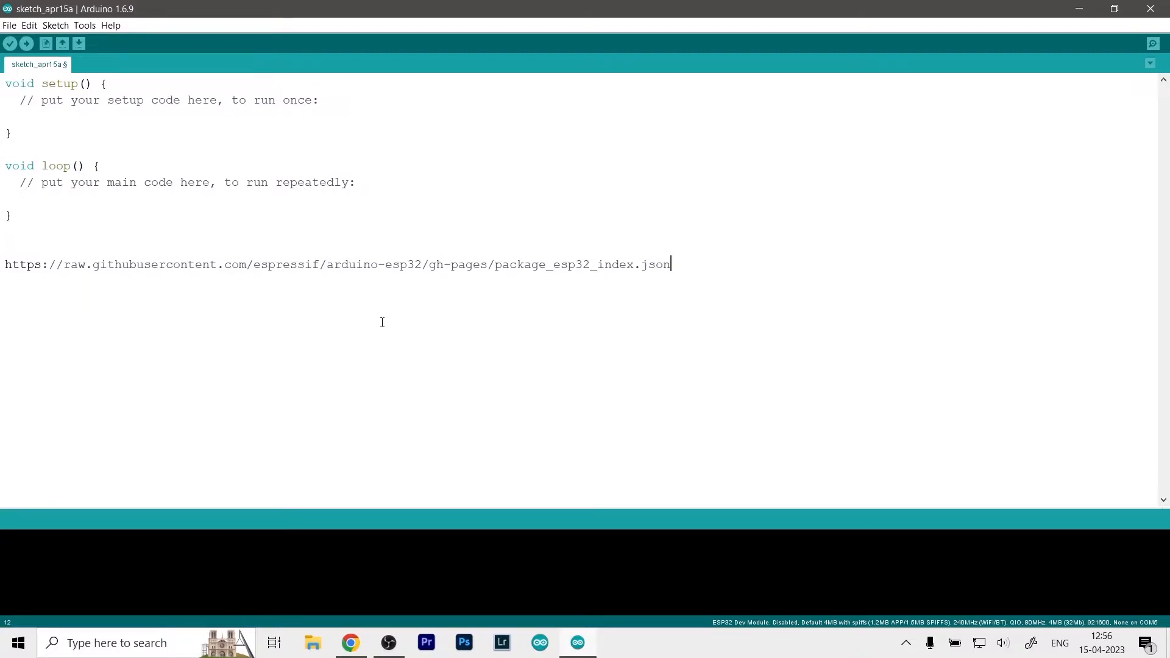
mouse_move(345, 380)
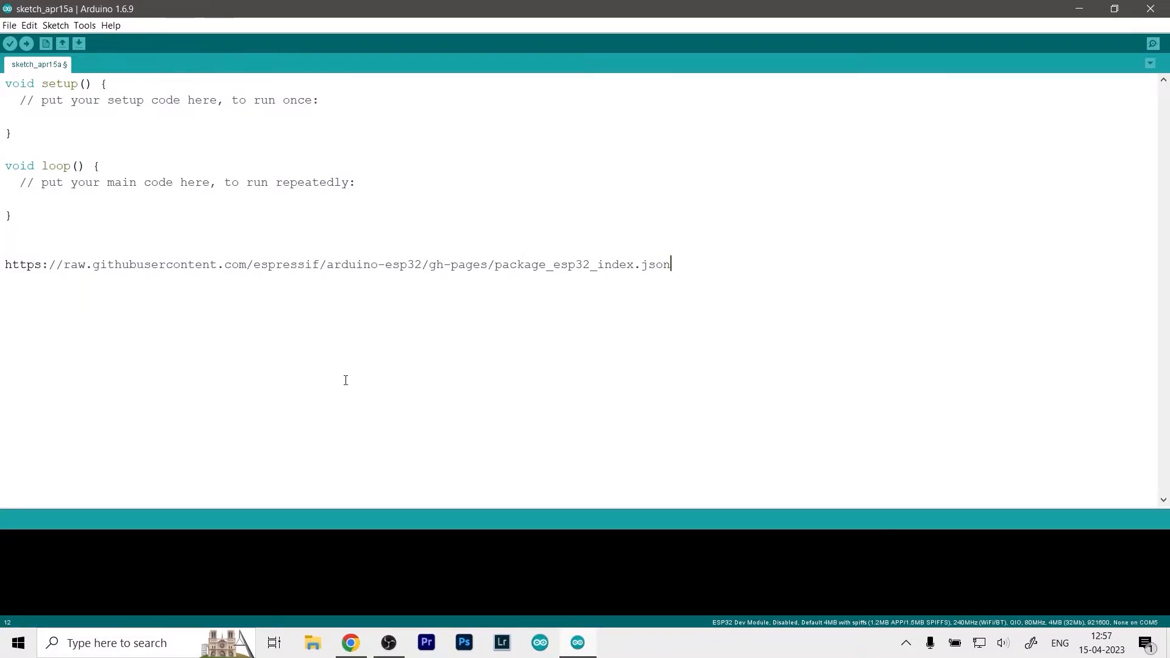
mouse_move(440, 385)
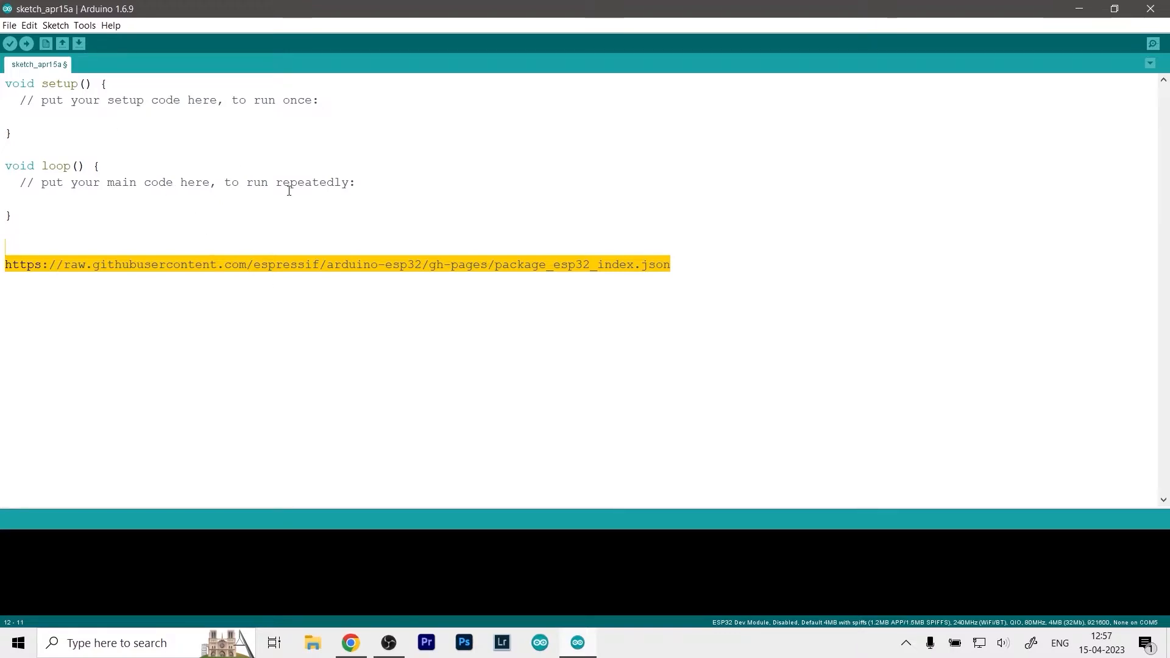
- Open Preferences, then confirm the esp32 boards package appears installed in Boards Manager
click(9, 24)
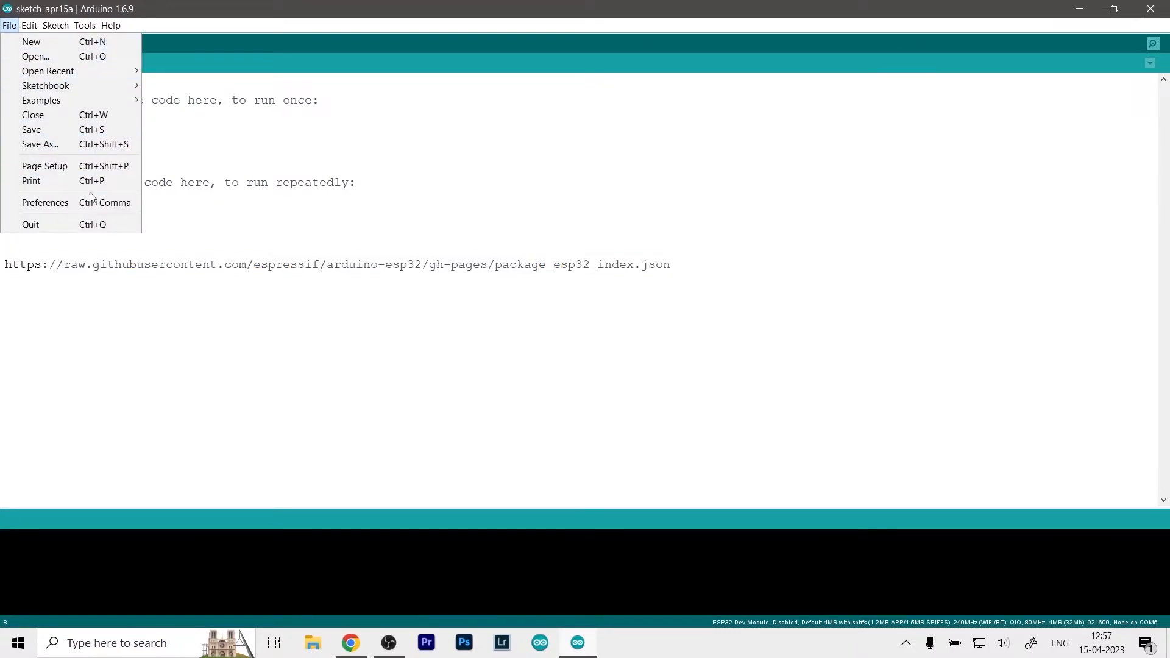
click(43, 203)
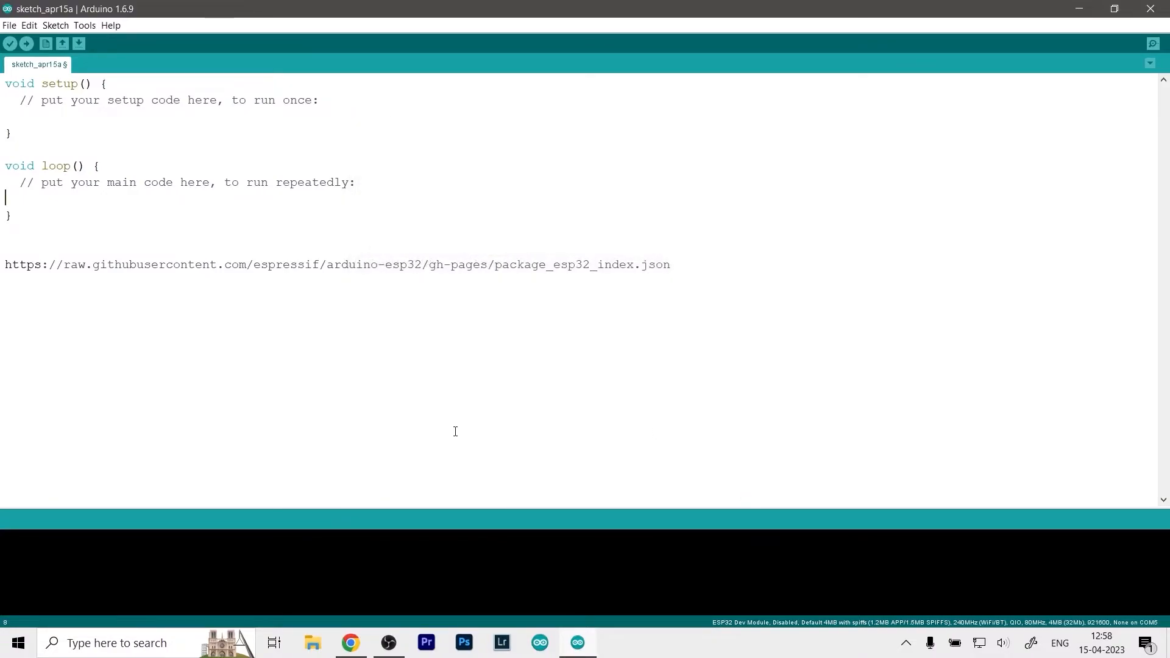
click(83, 25)
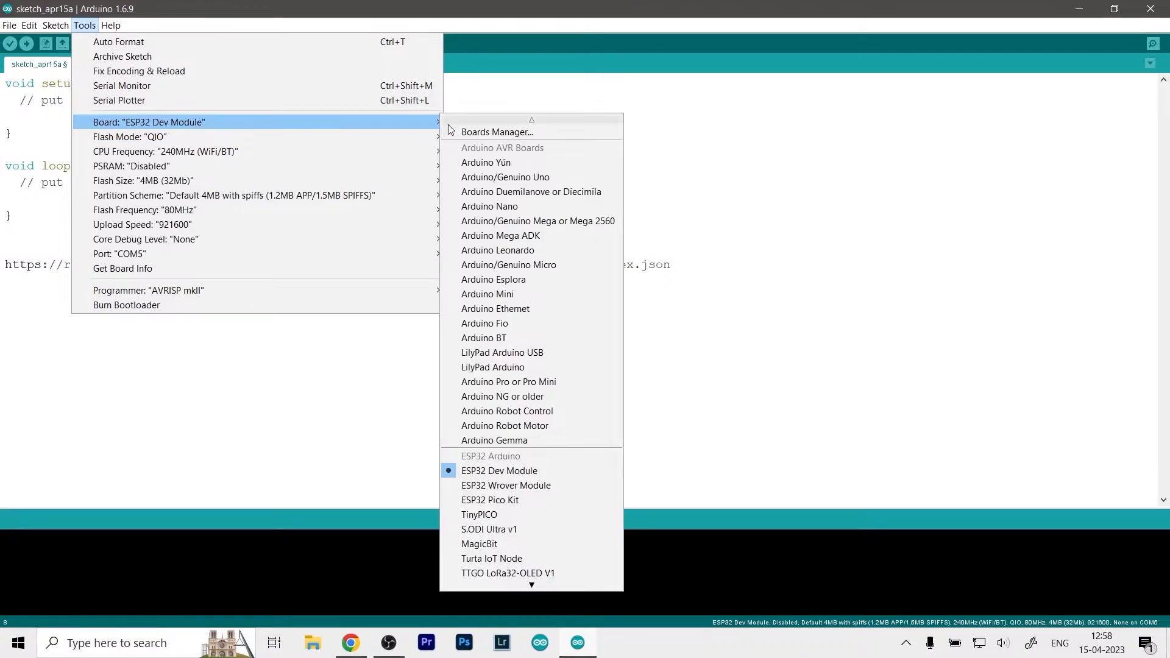
click(494, 131)
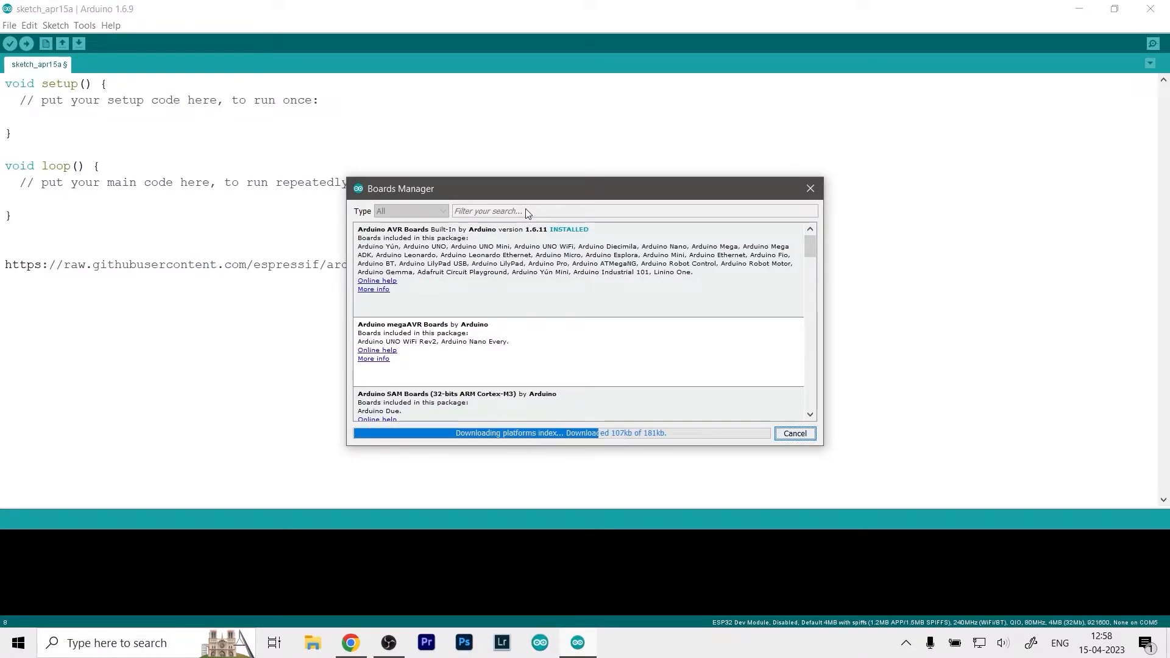
text(esp32)
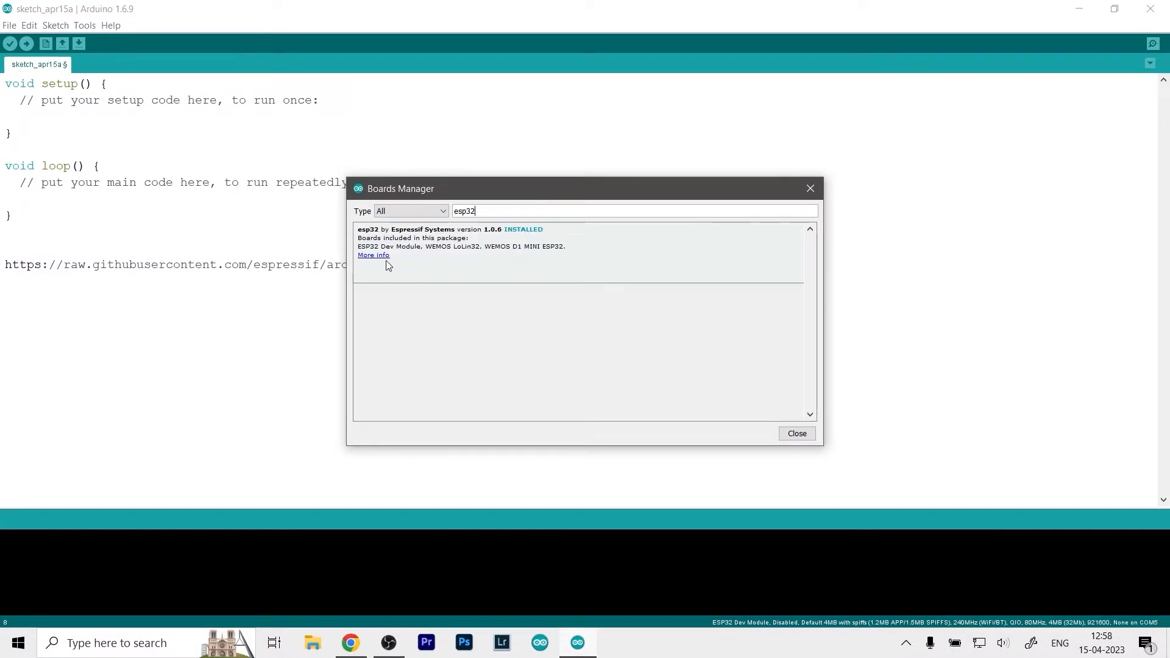
mouse_move(435, 259)
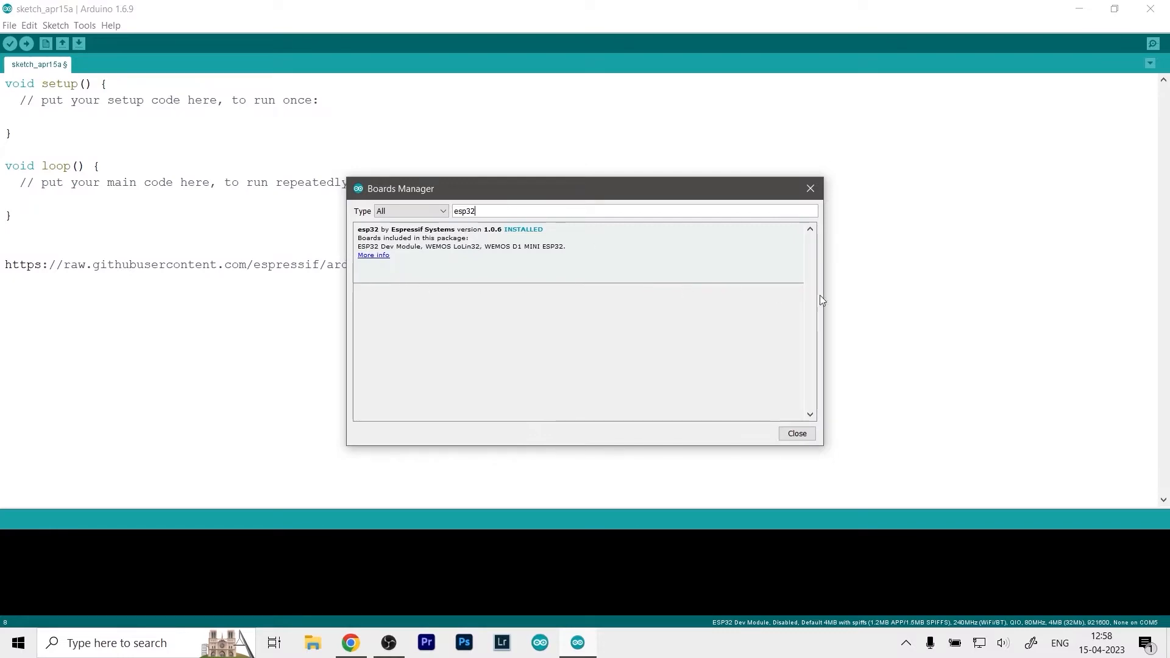
mouse_move(695, 326)
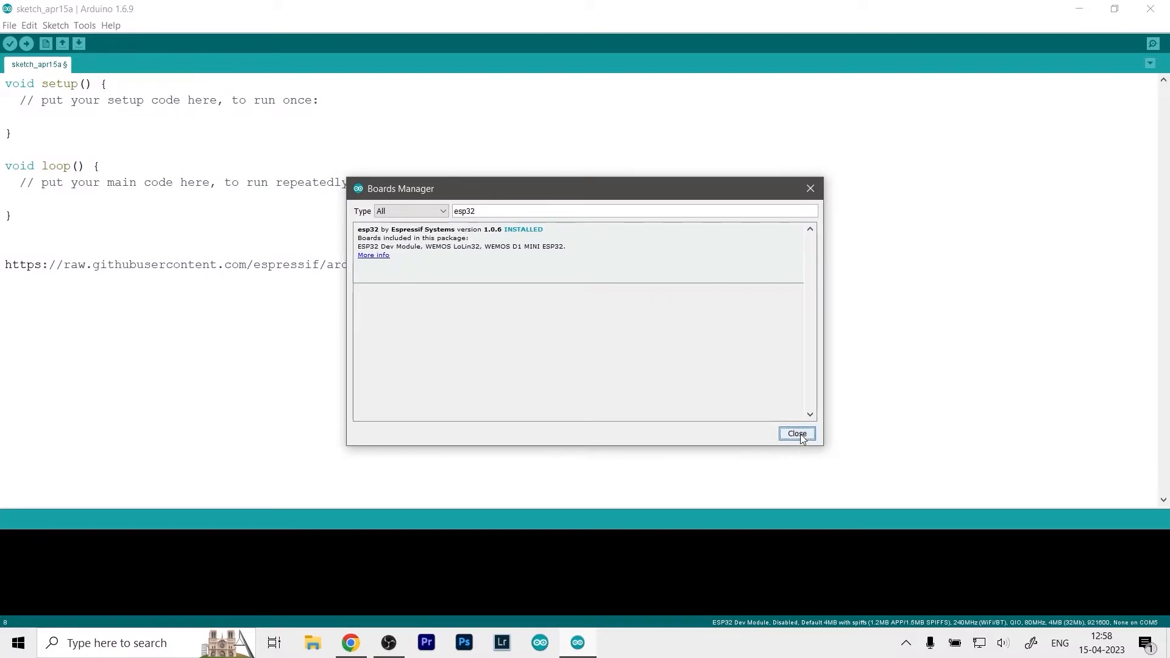
click(796, 433)
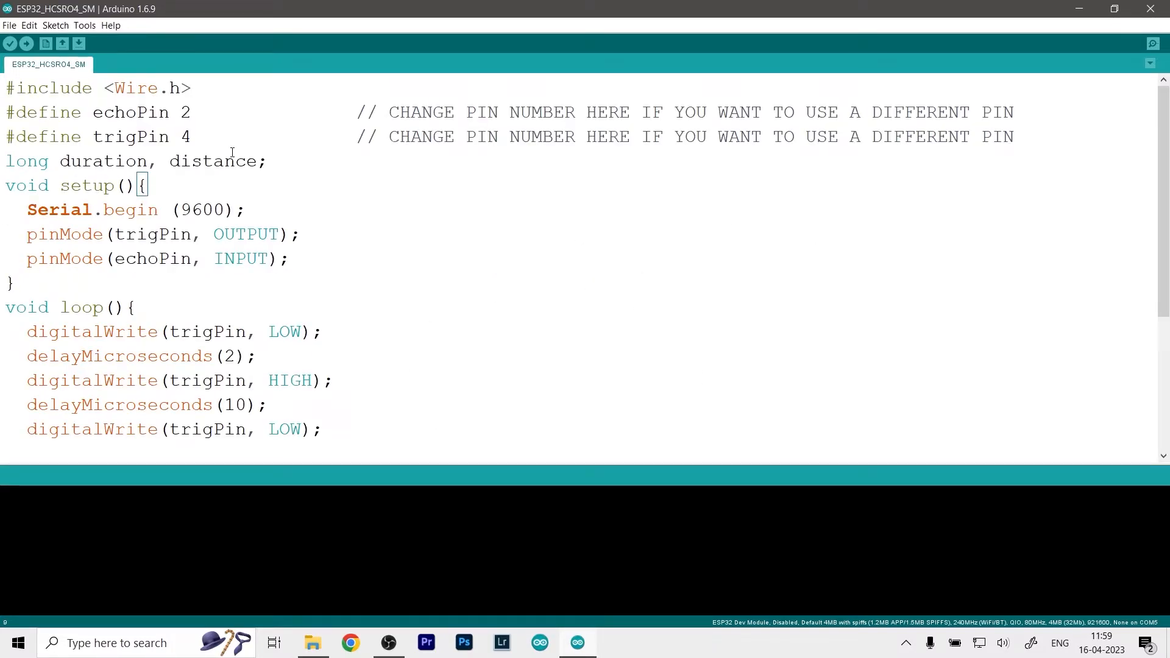
mouse_move(49, 164)
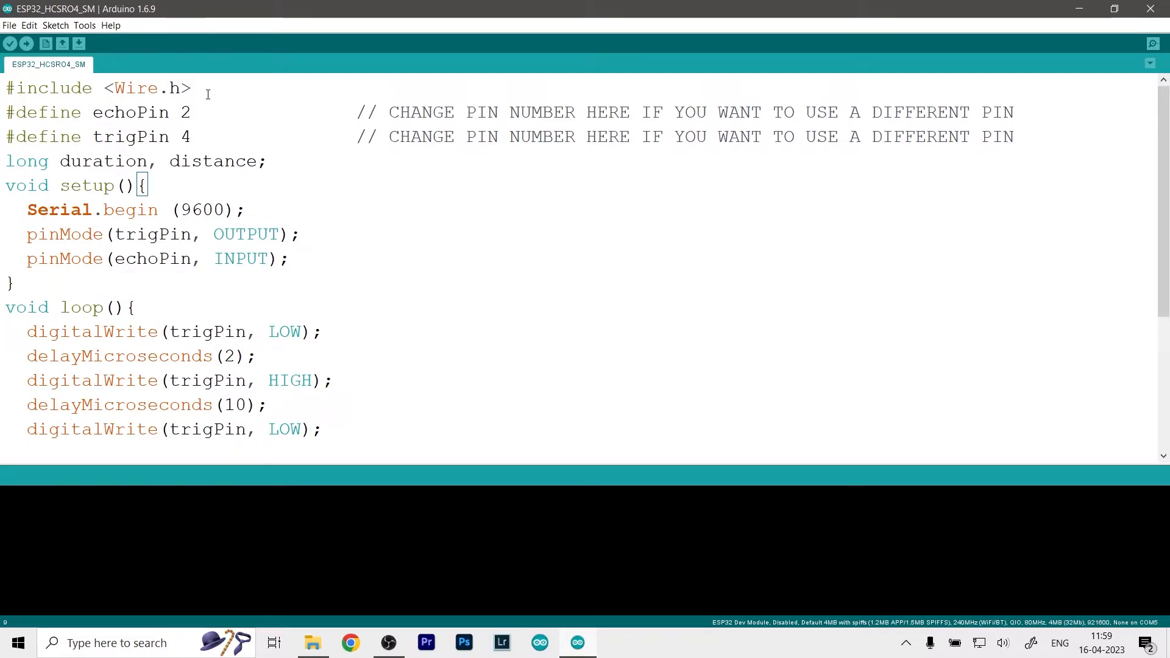
triple_click(97, 87)
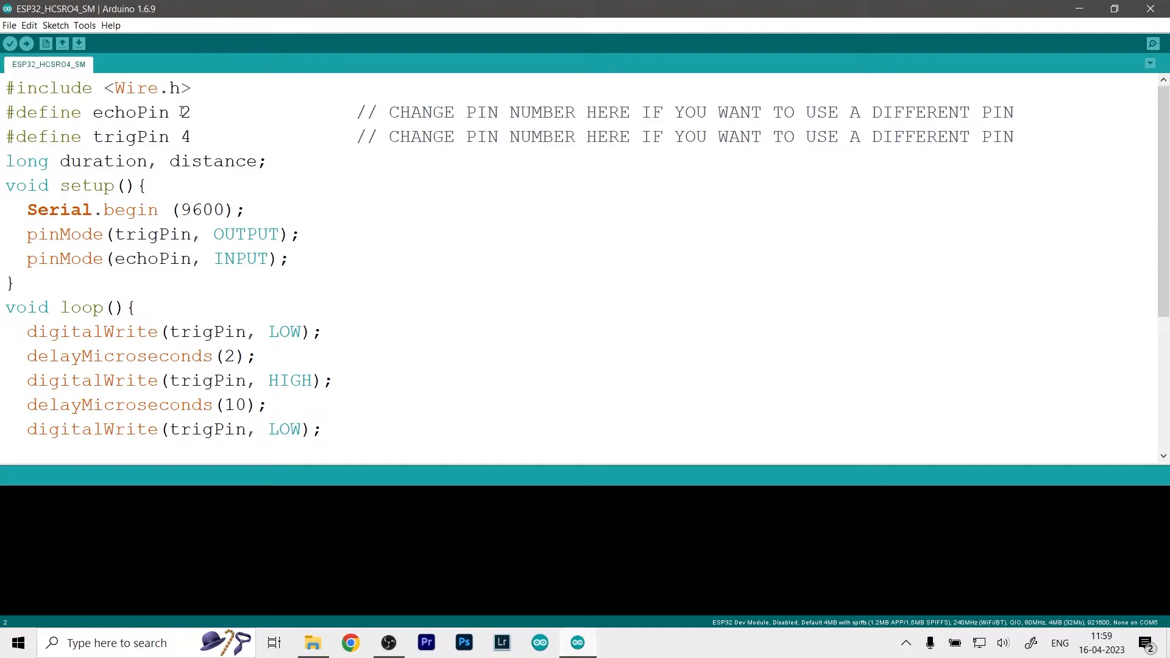
drag(8, 113, 191, 136)
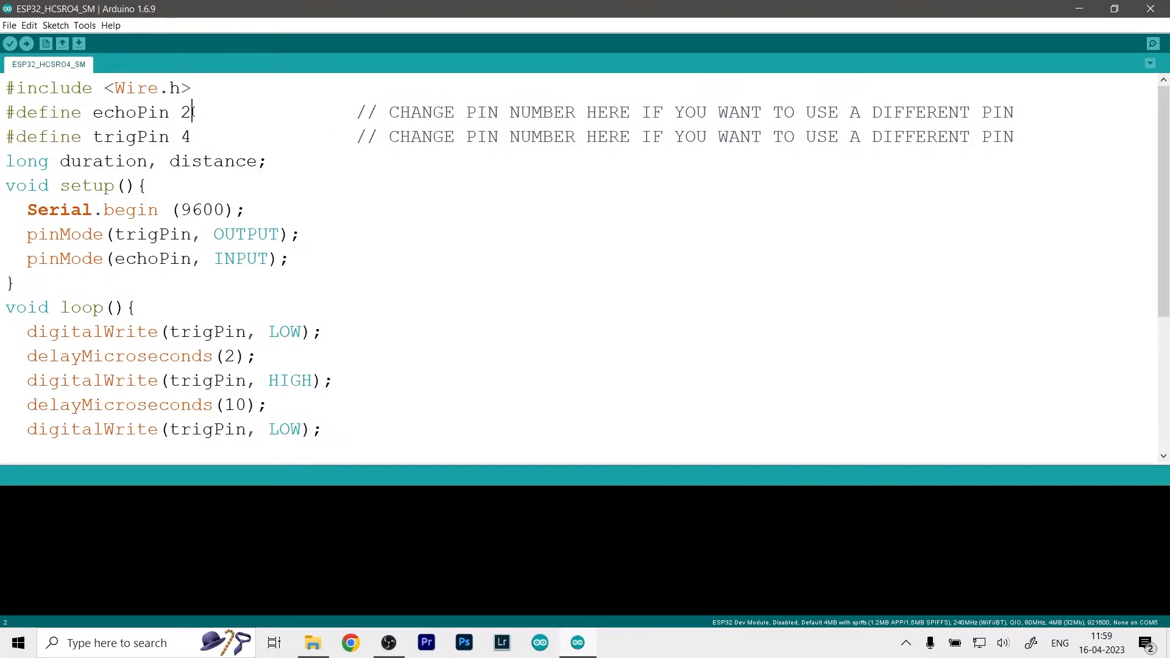
double_click(184, 136)
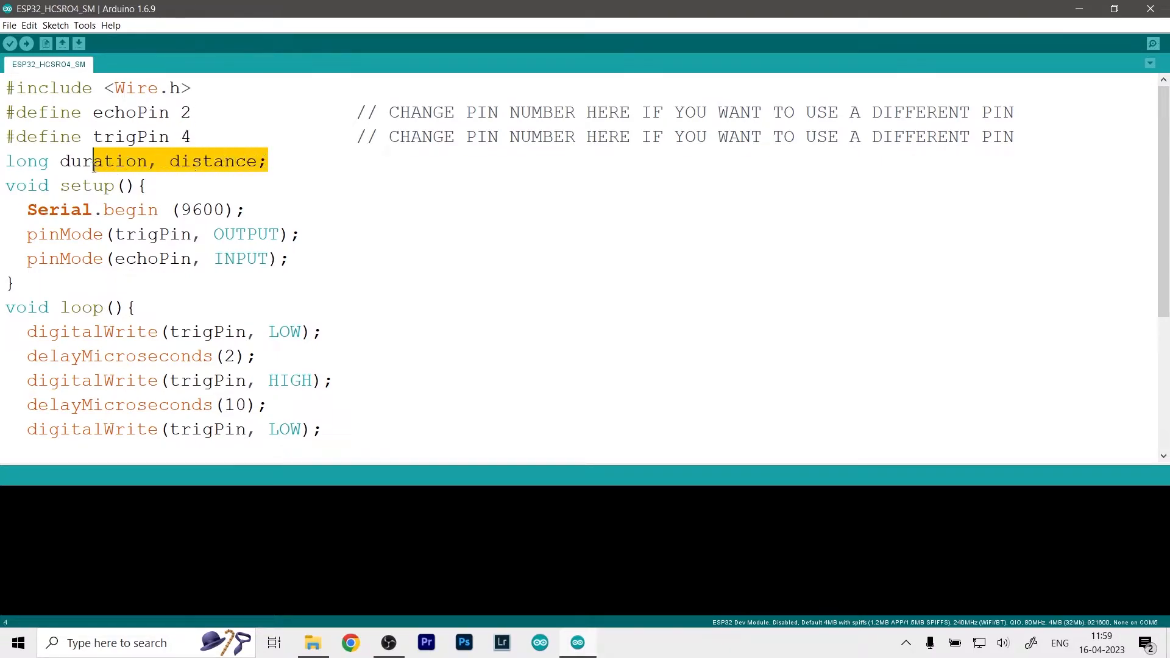
scroll(down, 3)
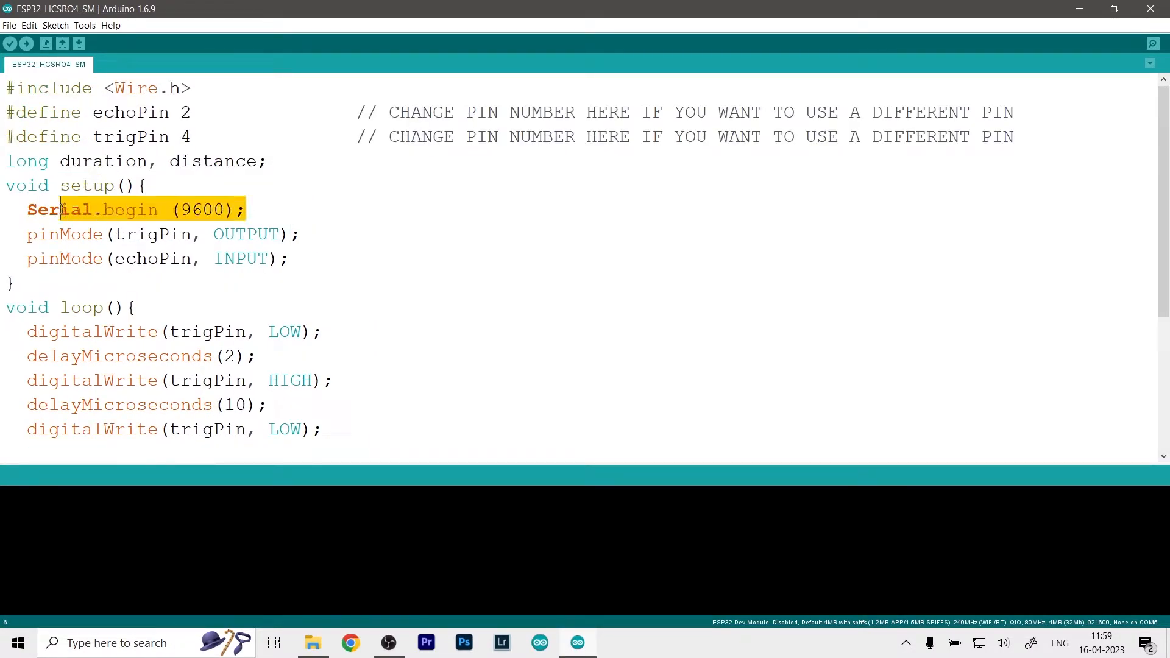
drag(65, 210, 247, 210)
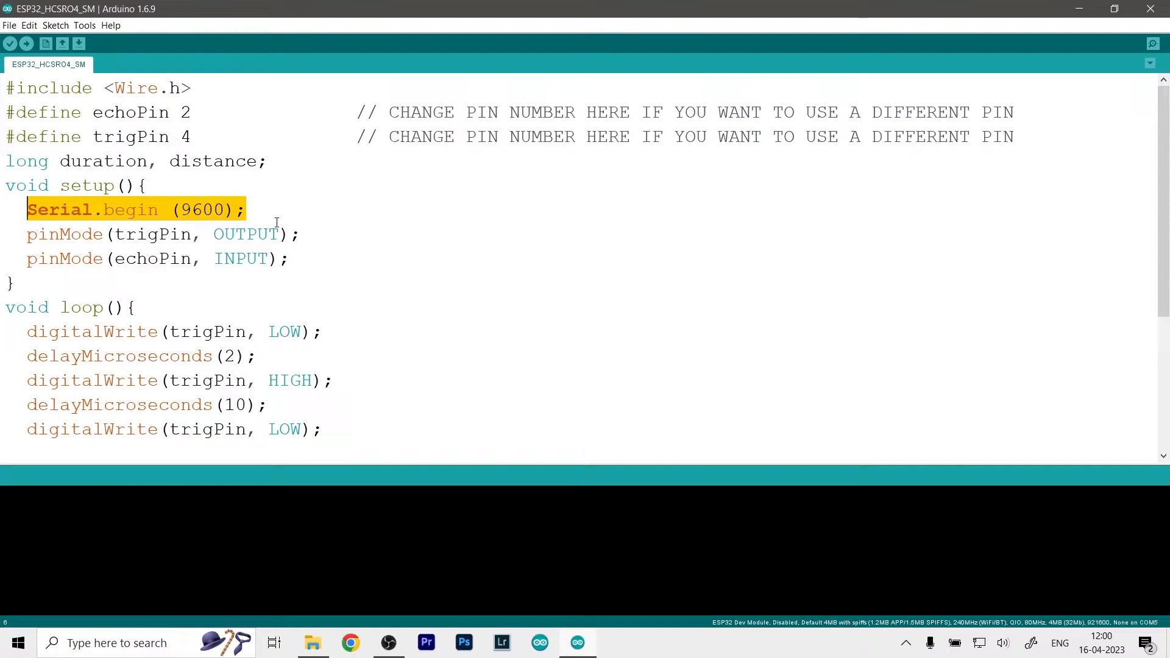
scroll(down, 3)
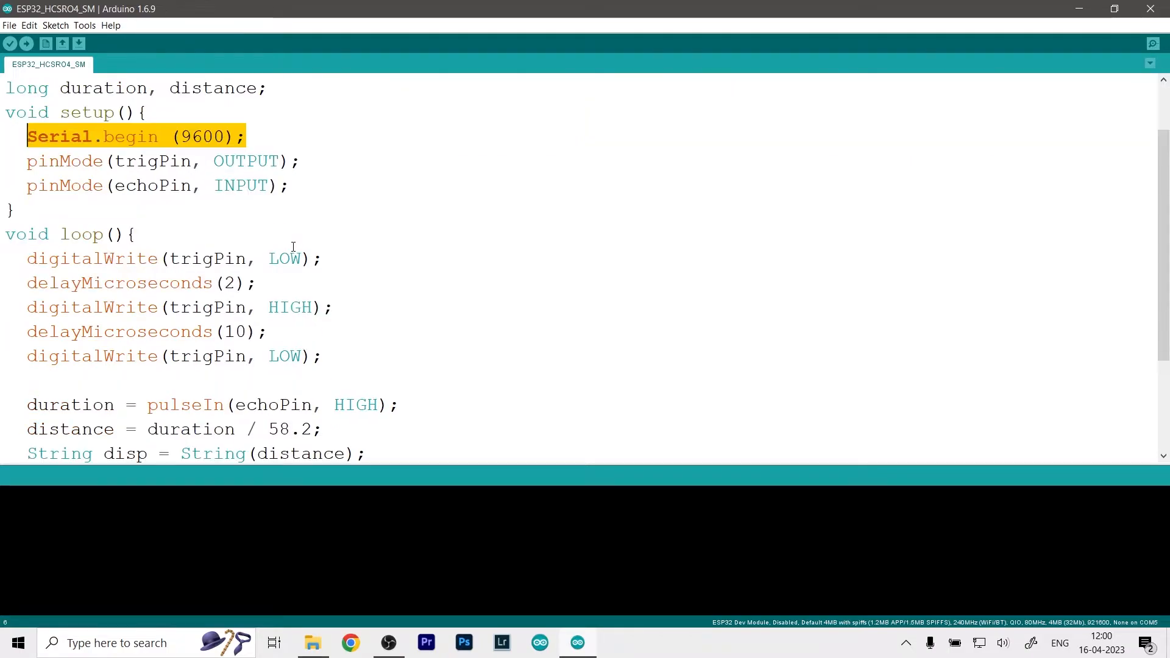
scroll(down, 3)
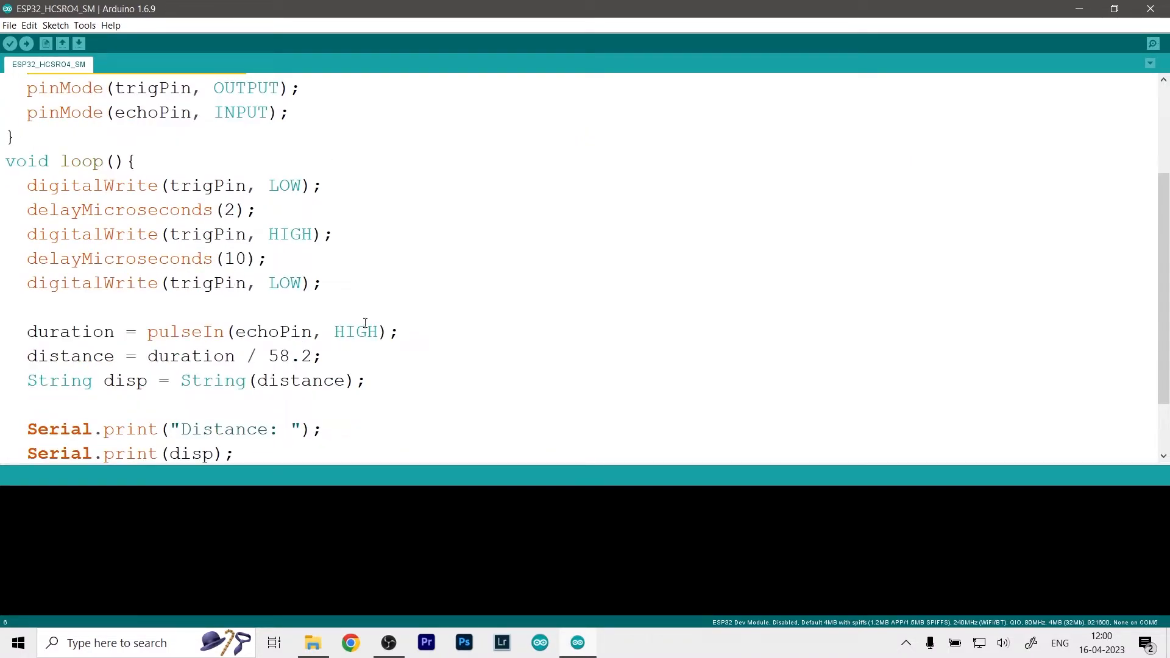
drag(27, 209, 365, 379)
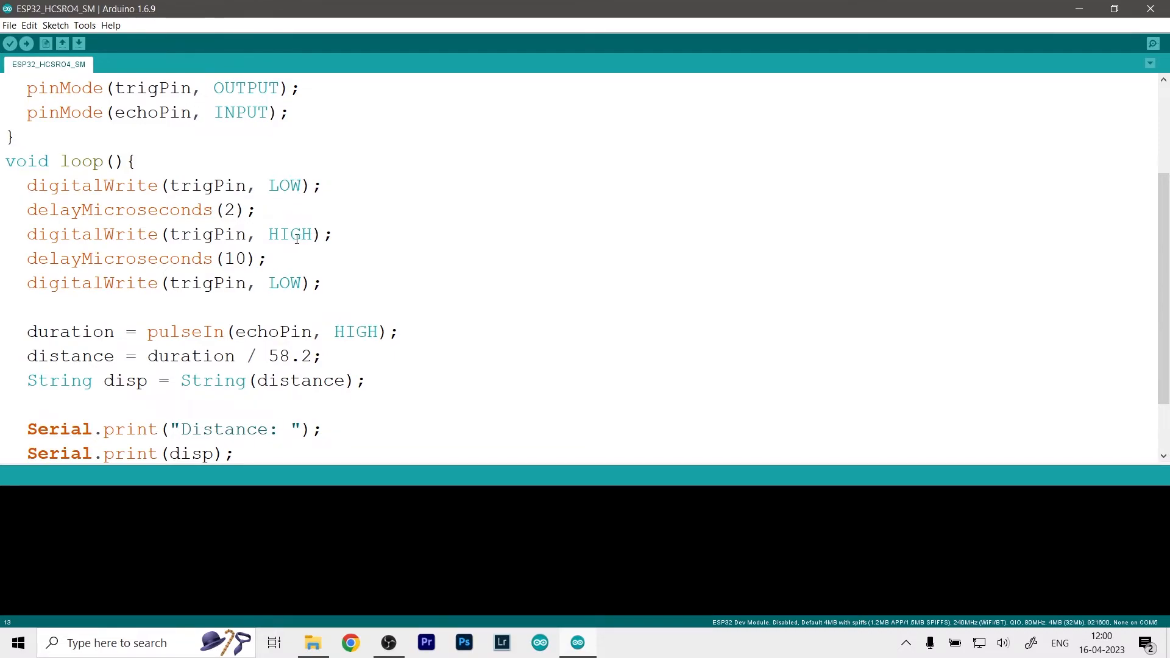
click(336, 234)
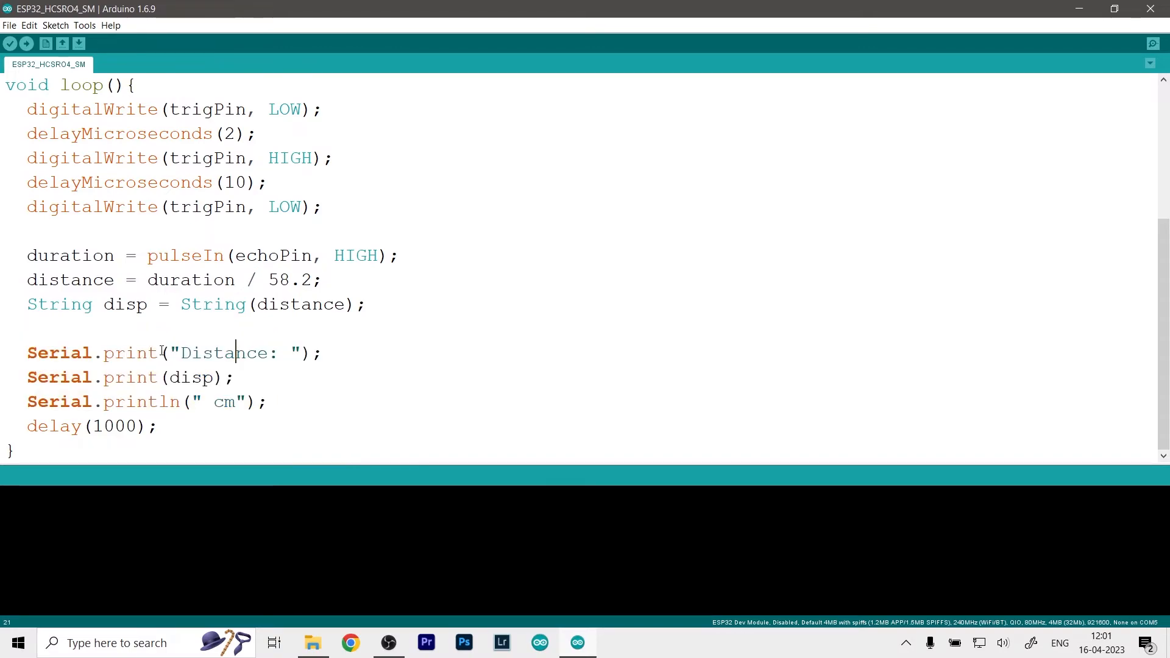
double_click(223, 353)
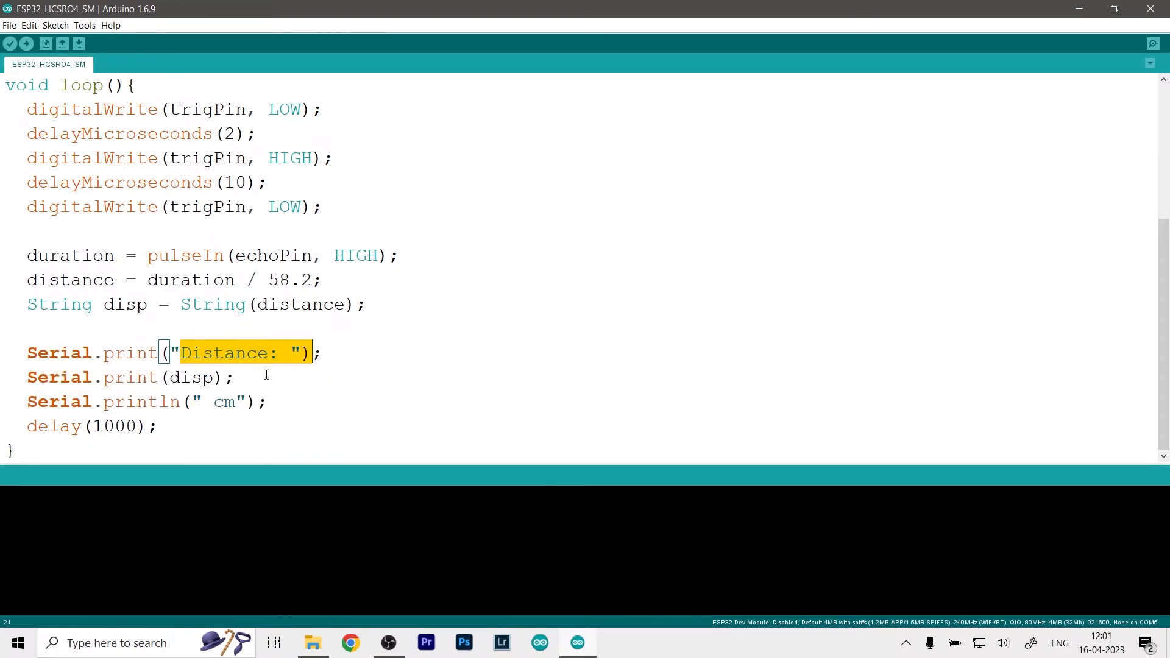
double_click(190, 376)
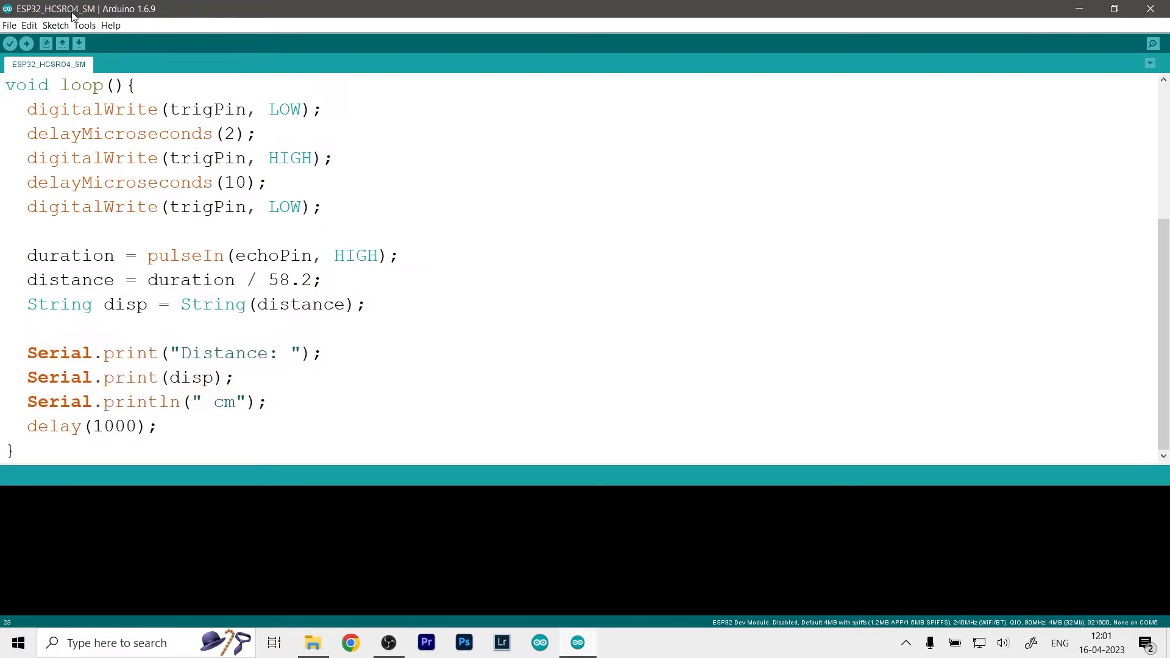
click(84, 25)
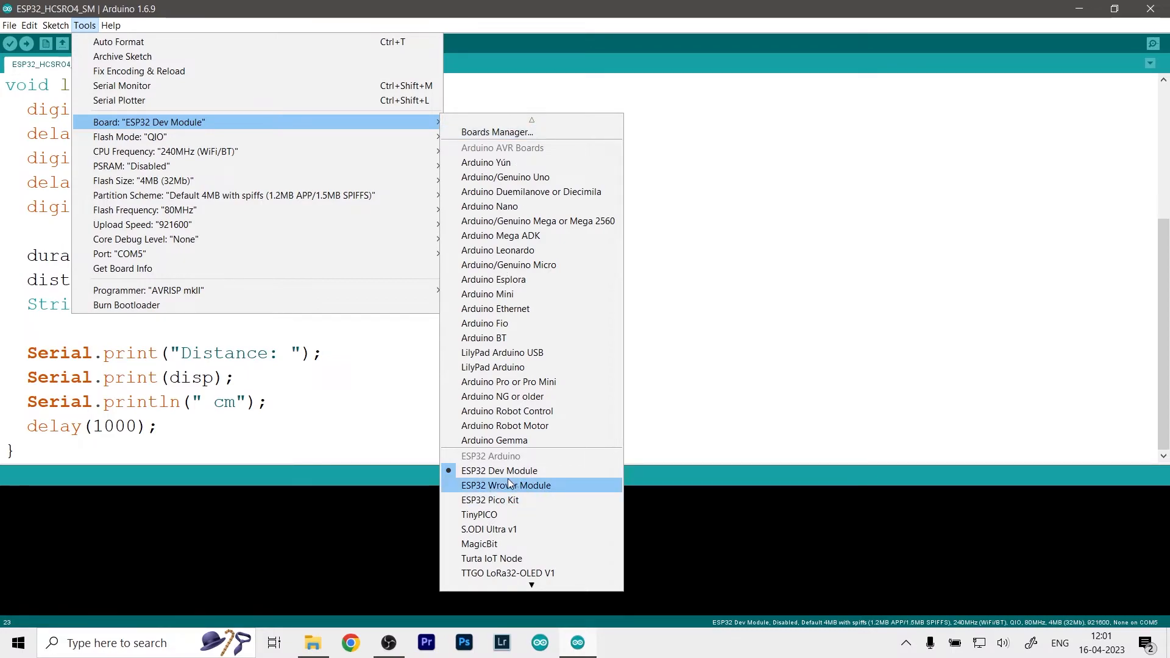
mouse_move(149, 253)
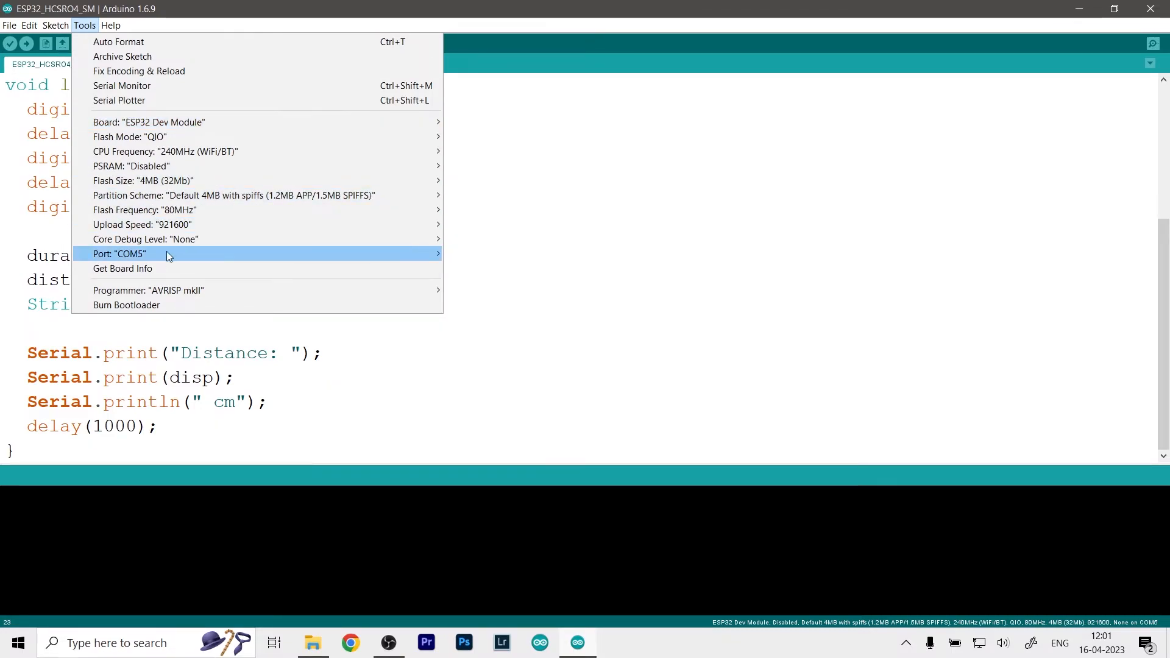
mouse_move(119, 253)
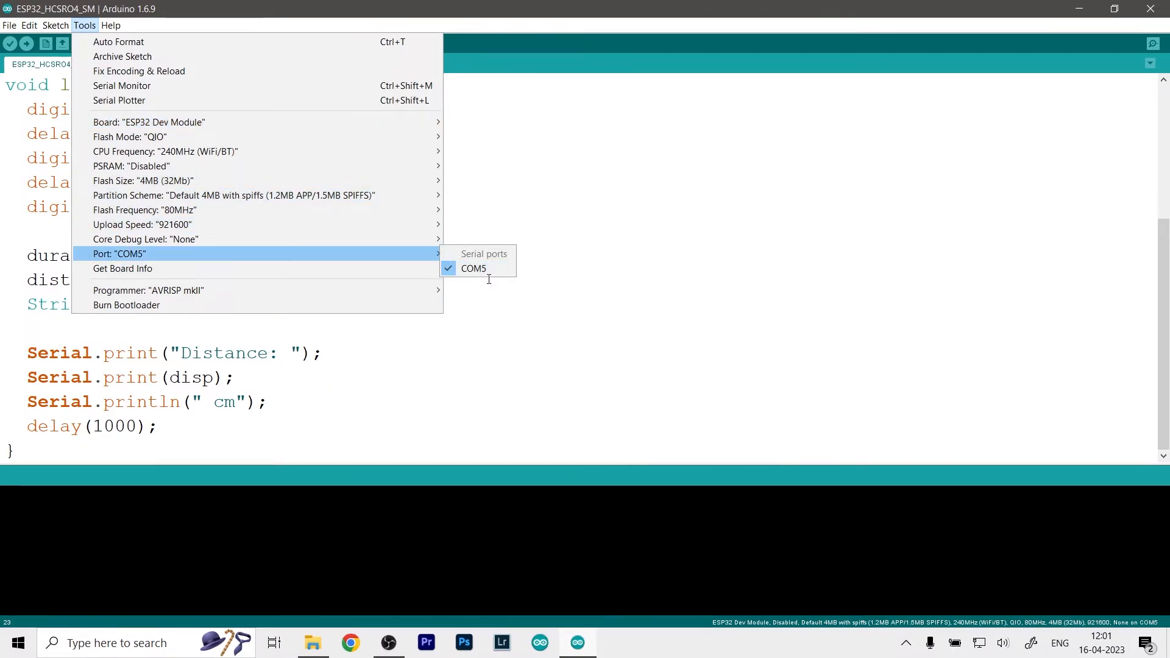
mouse_move(142, 224)
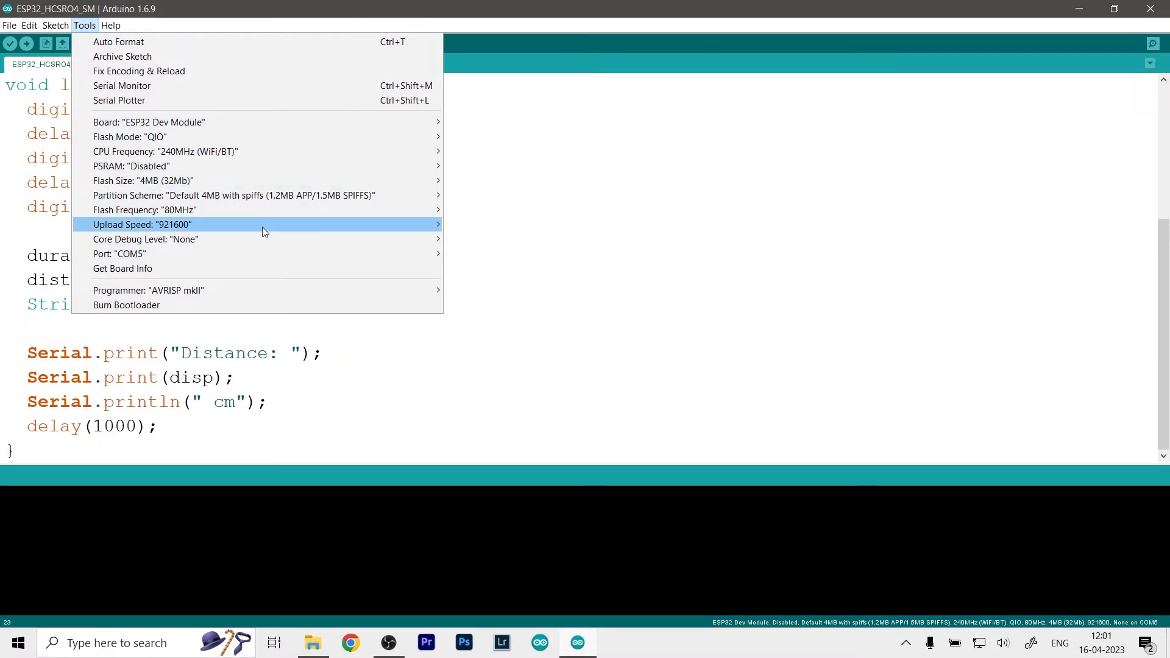
click(142, 225)
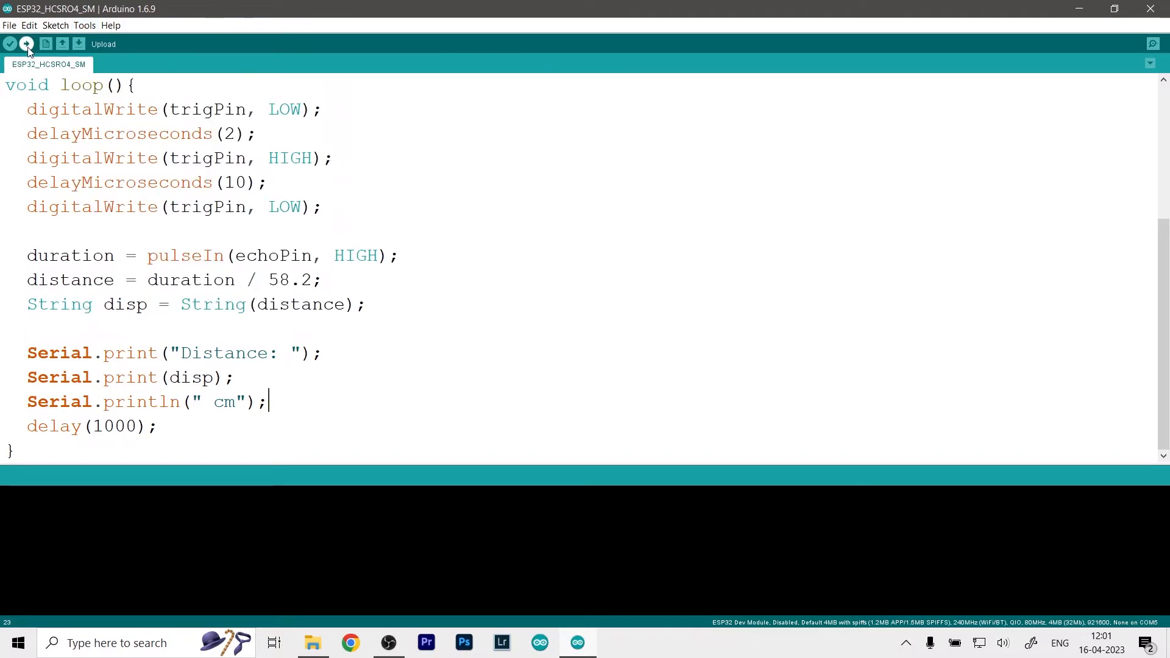
- Upload the HC-SR04 distance sketch to the ESP32 board
click(26, 43)
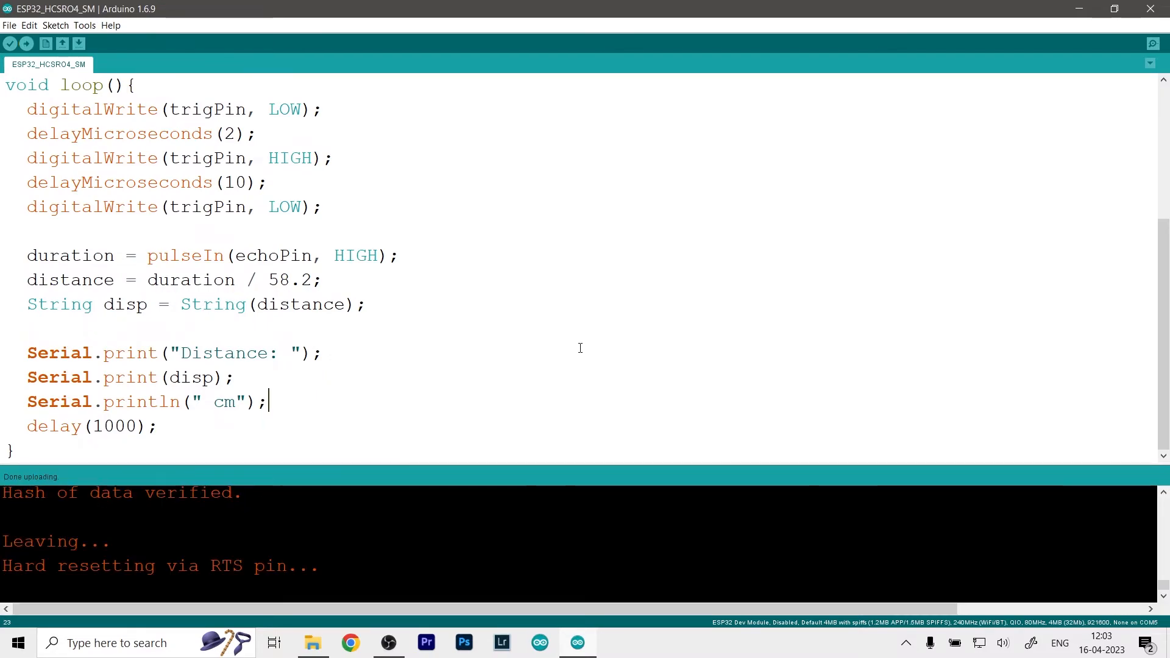
mouse_move(185, 456)
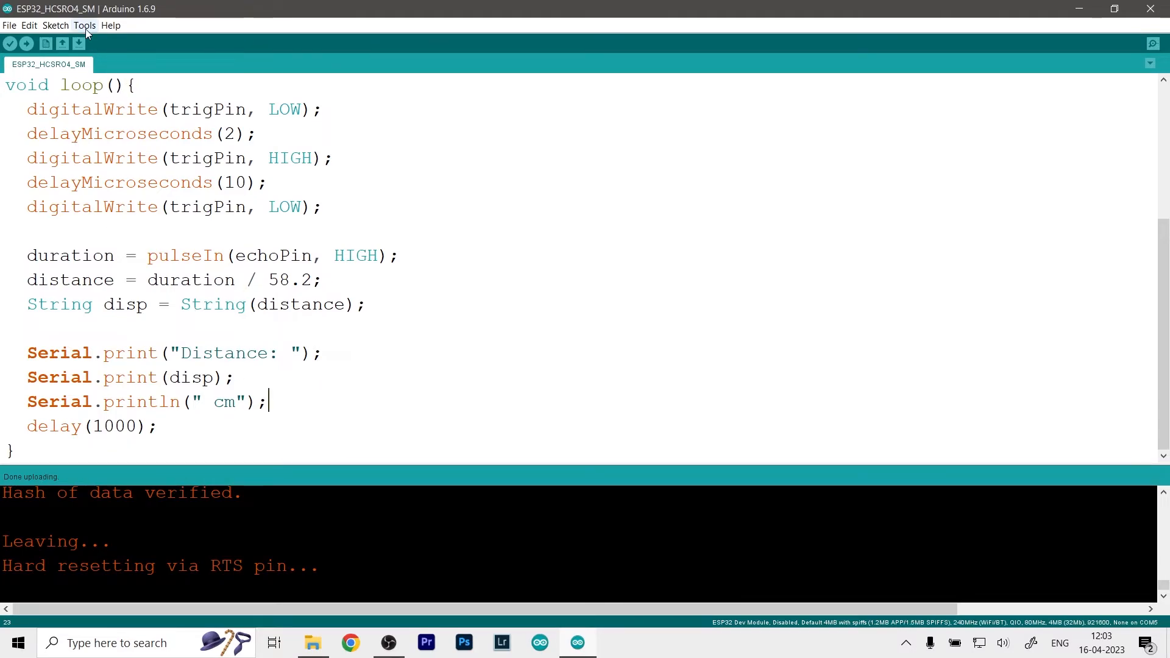
- Open the Serial Monitor for COM5 from the Tools menu
click(85, 25)
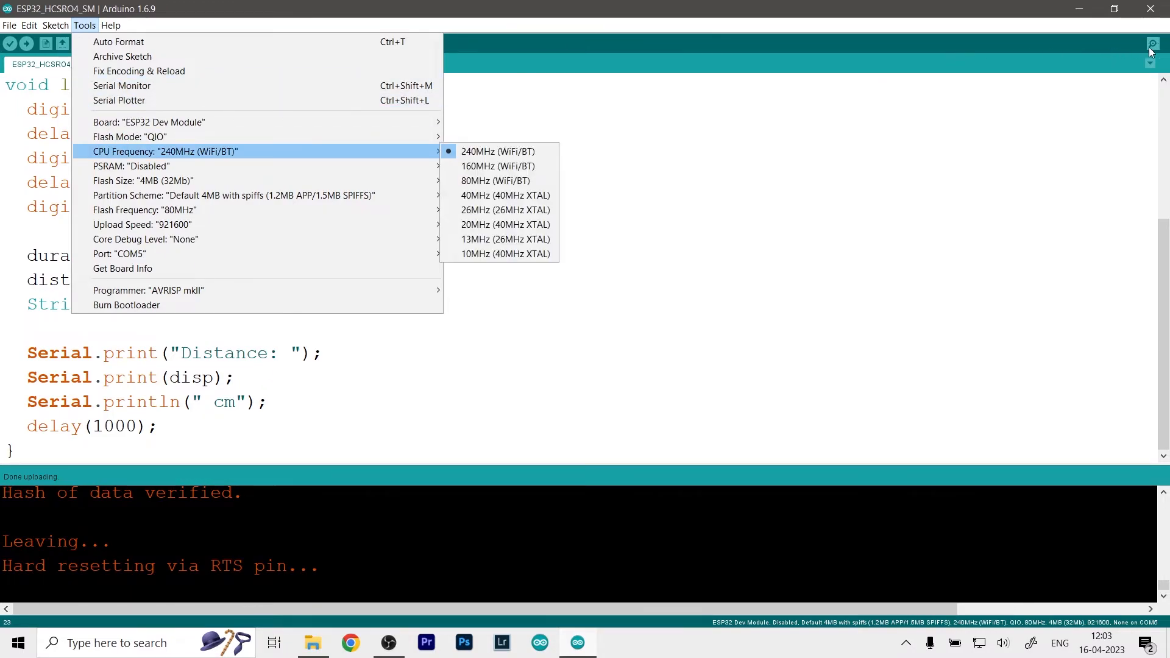
mouse_move(1152, 43)
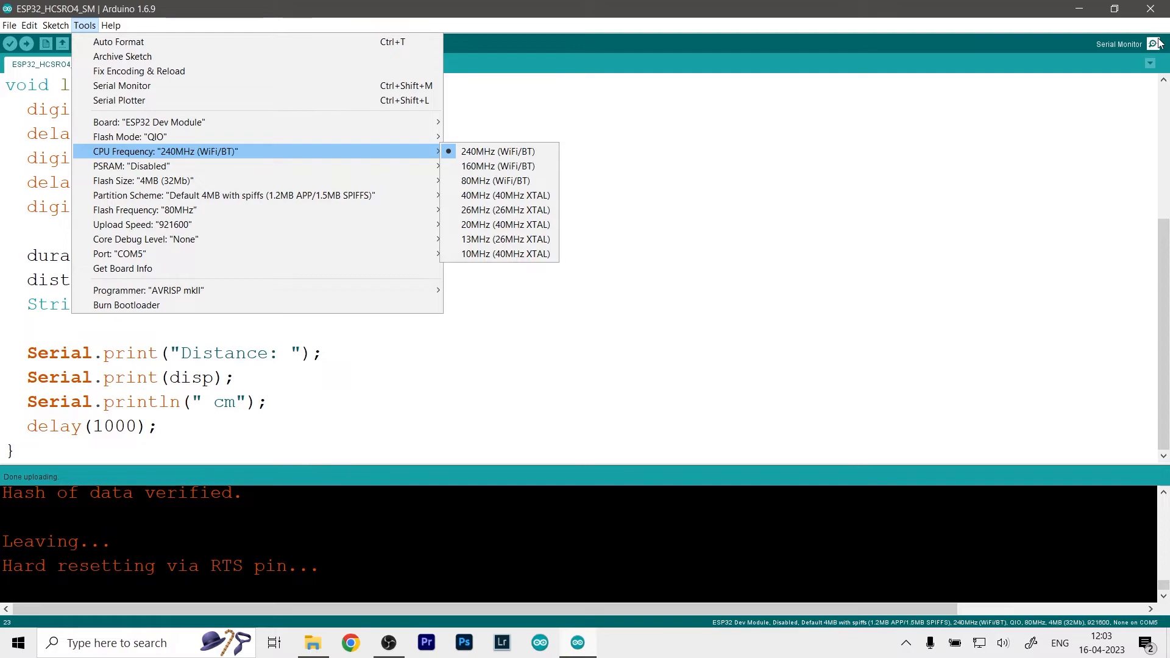
click(121, 85)
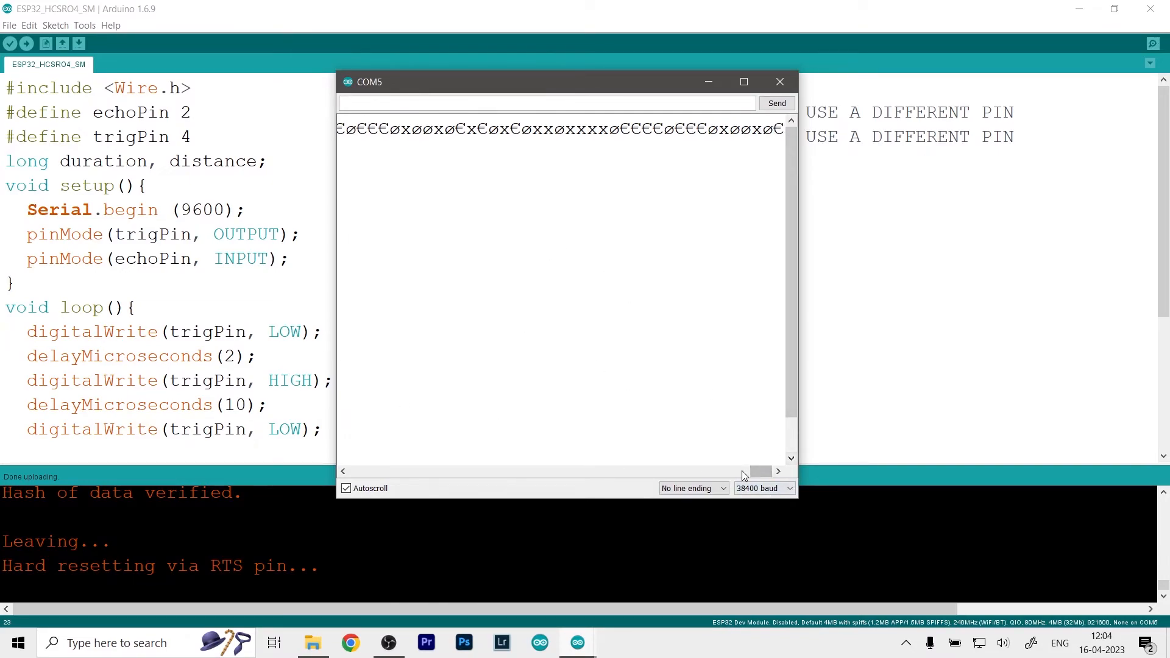
- Switch the Serial Monitor baud rate to 9600 so 'Distance: 183 cm' appears
click(763, 488)
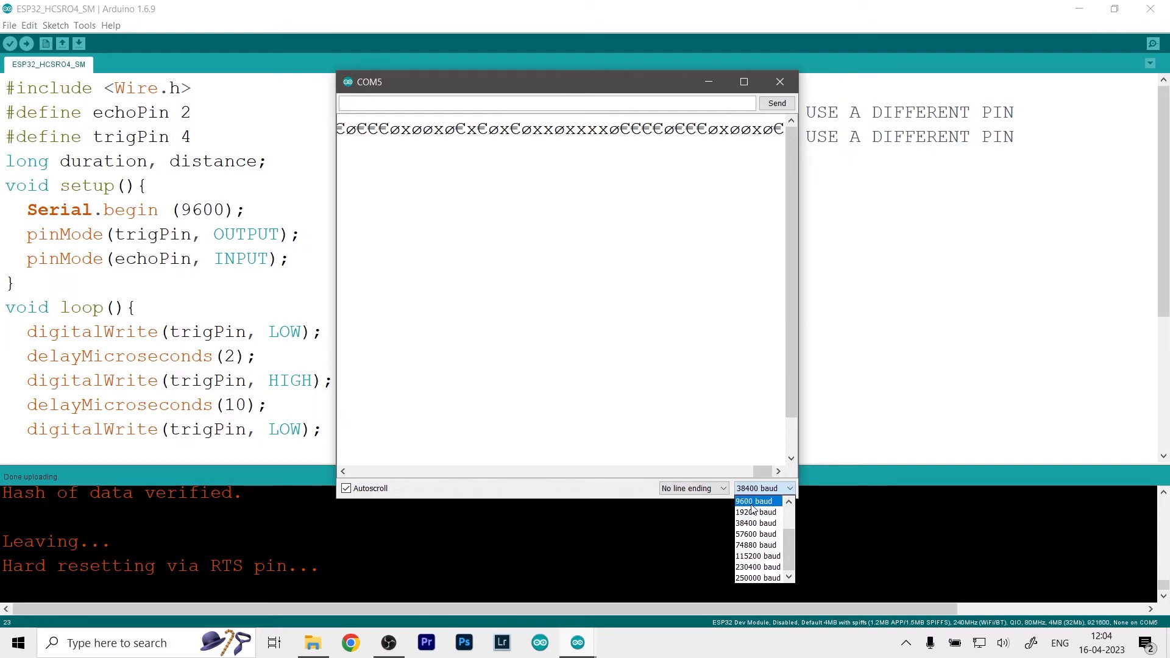
click(754, 501)
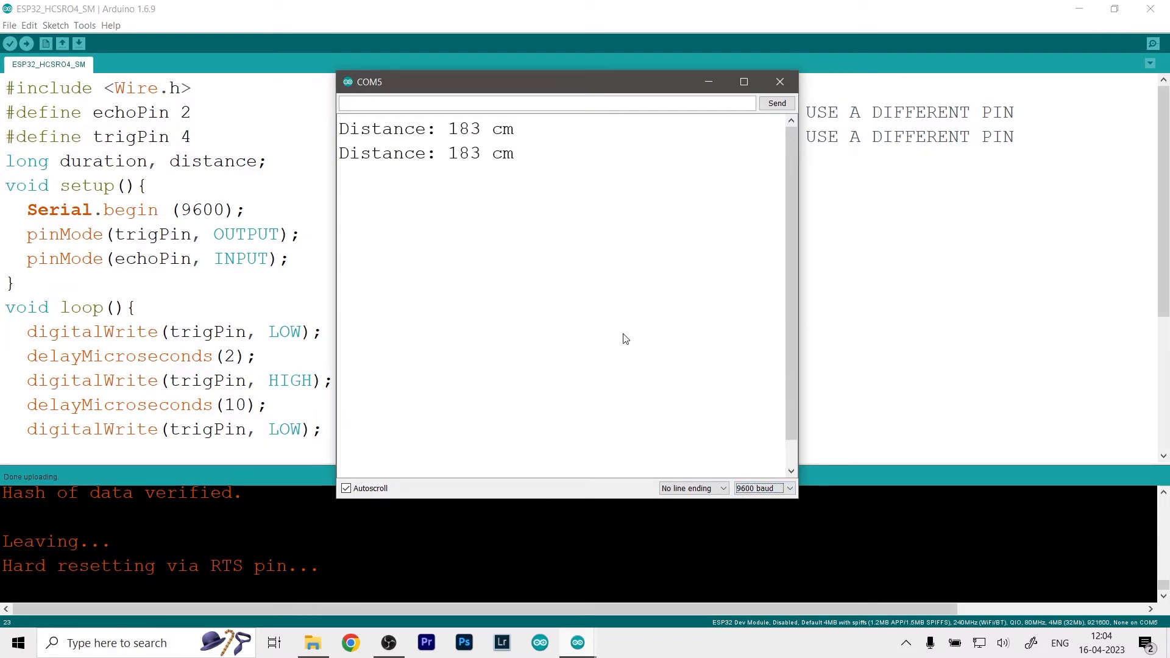